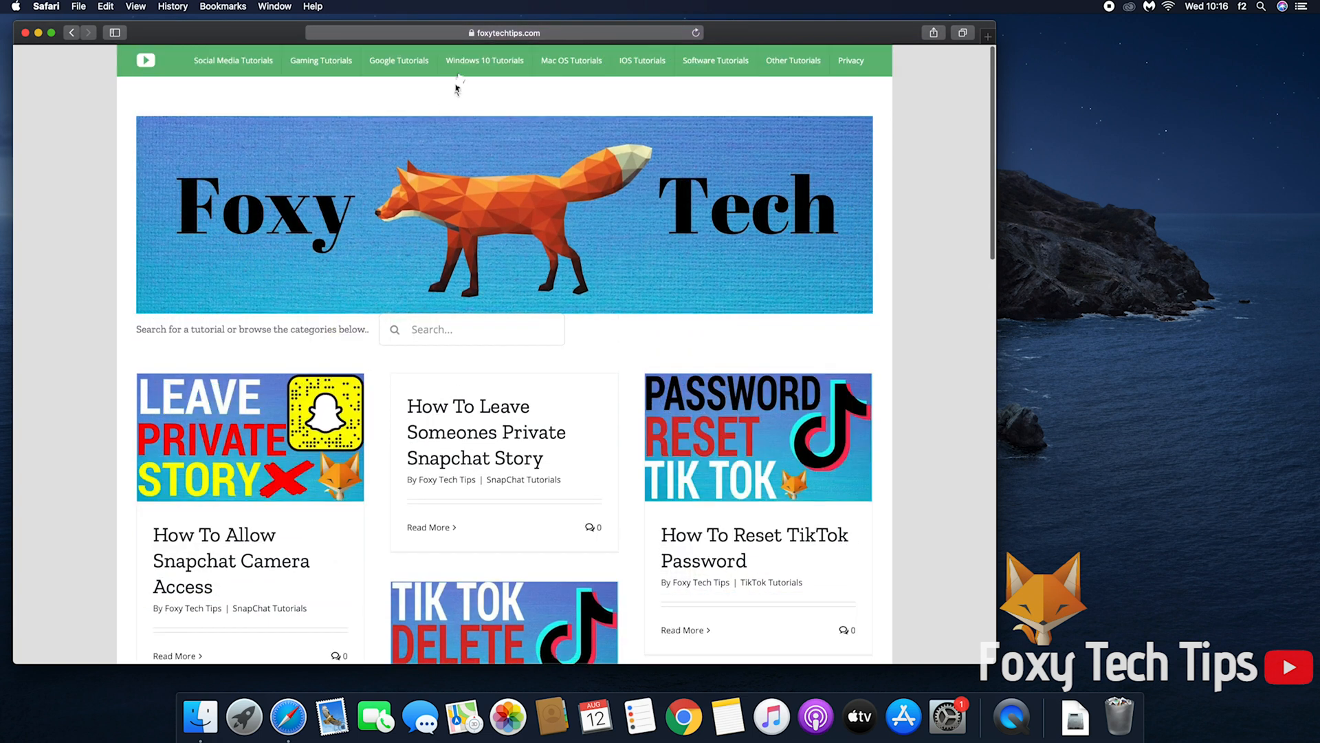
{"action": "mouse_move", "coordinate": [336, 167]}
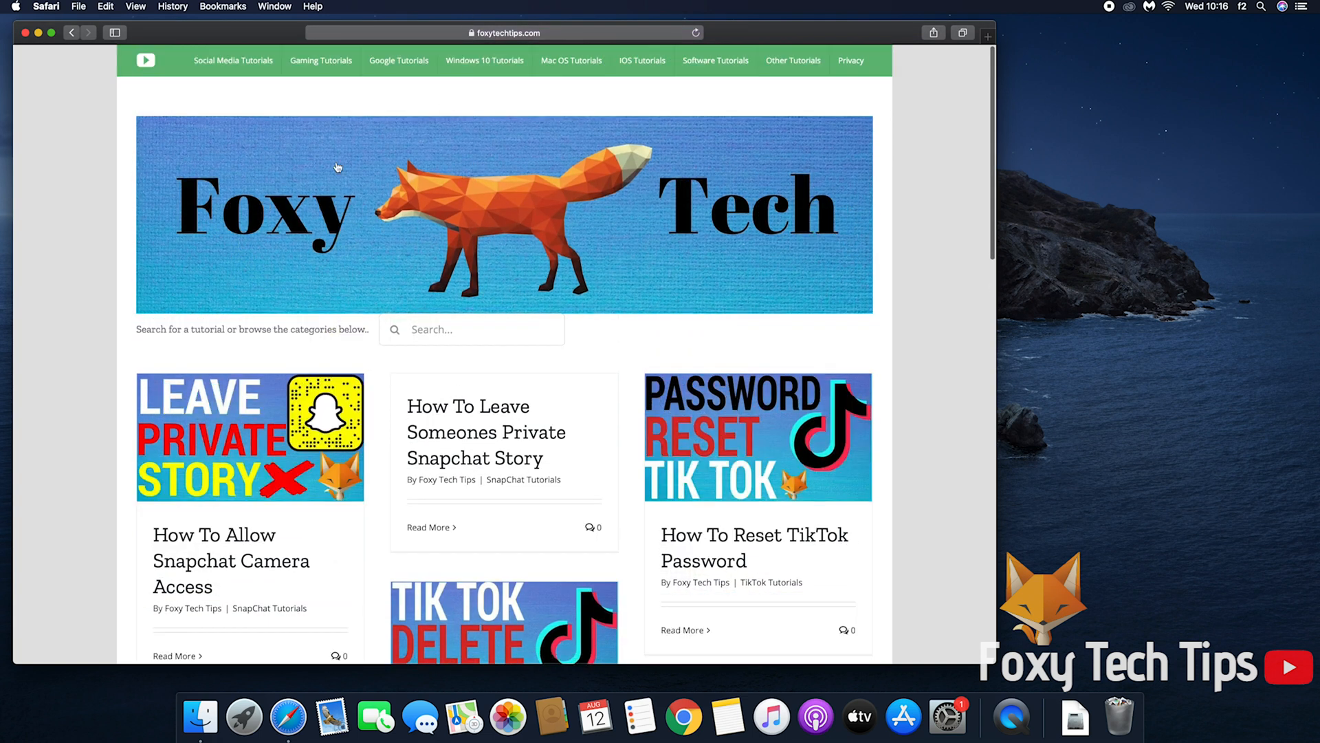
{"action": "mouse_move", "coordinate": [577, 251]}
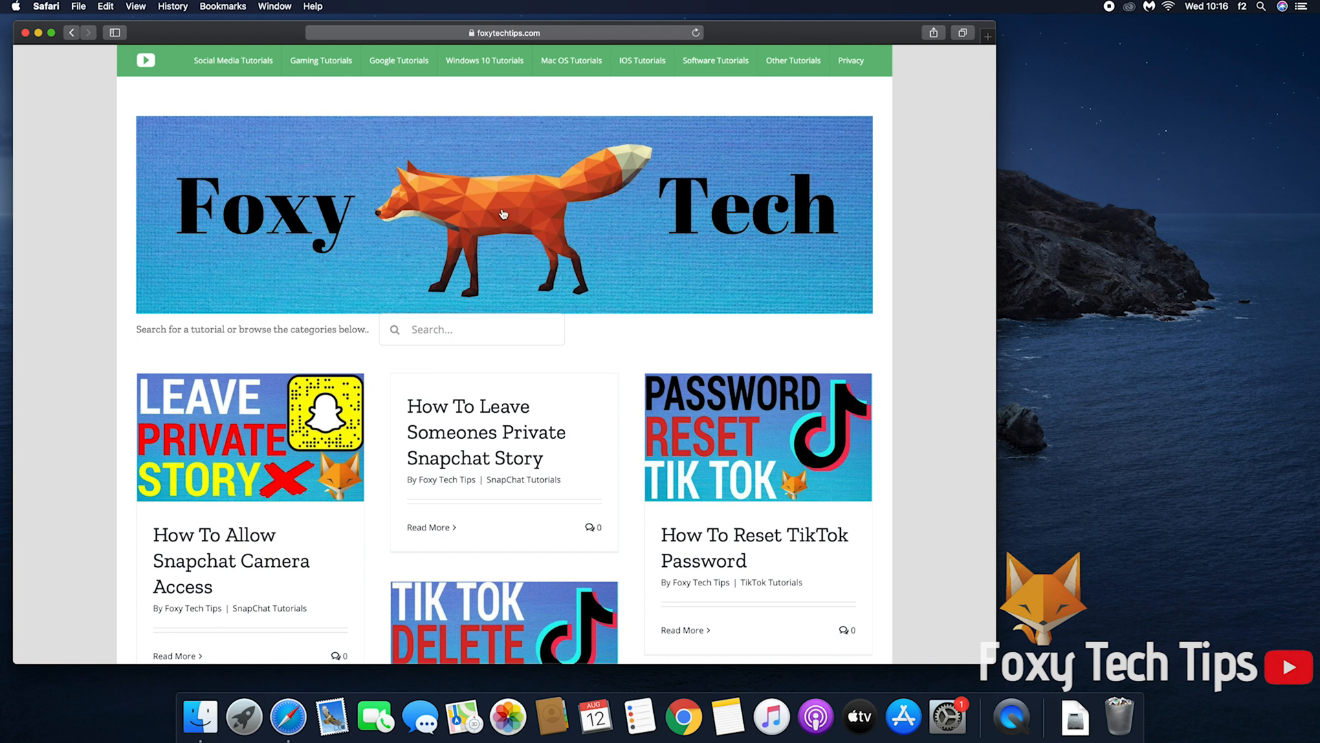
Bring up the context menu for the Foxy Tech fox banner image
{"action": "right_click", "coordinate": [503, 213]}
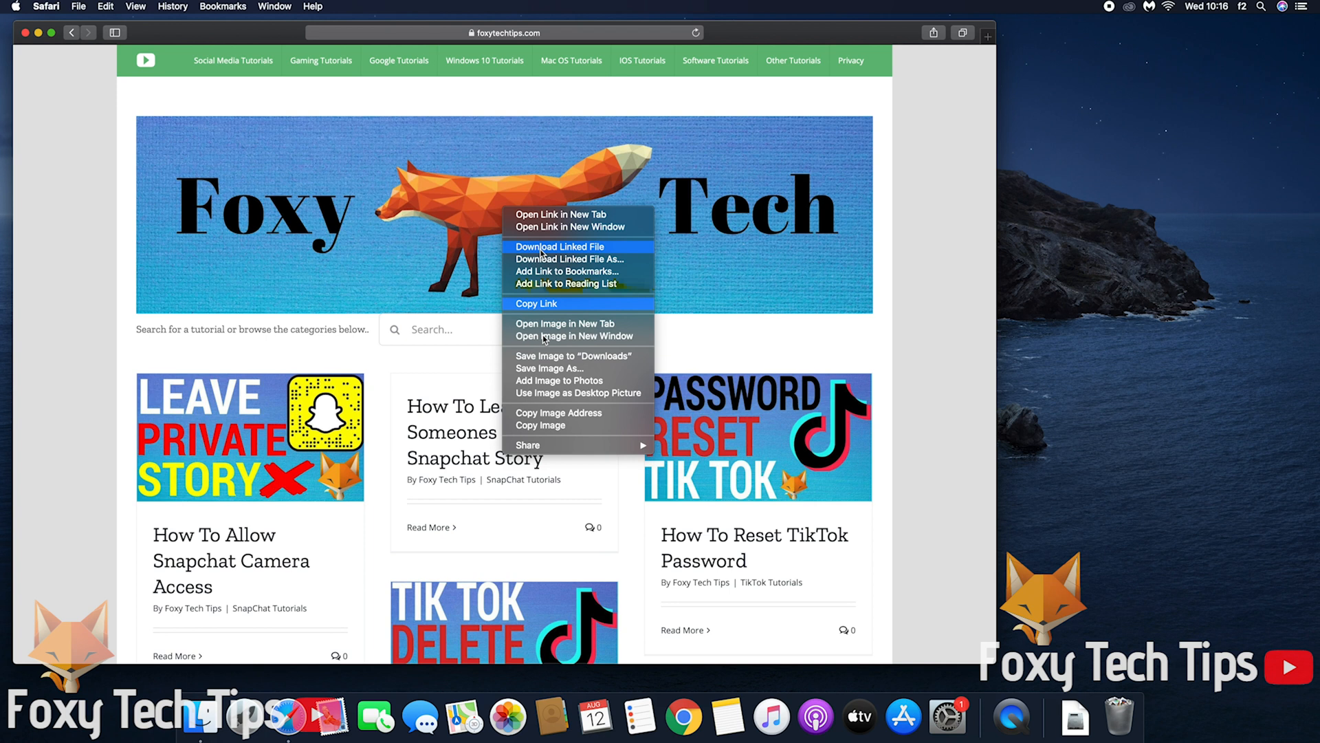
{"action": "mouse_move", "coordinate": [550, 368]}
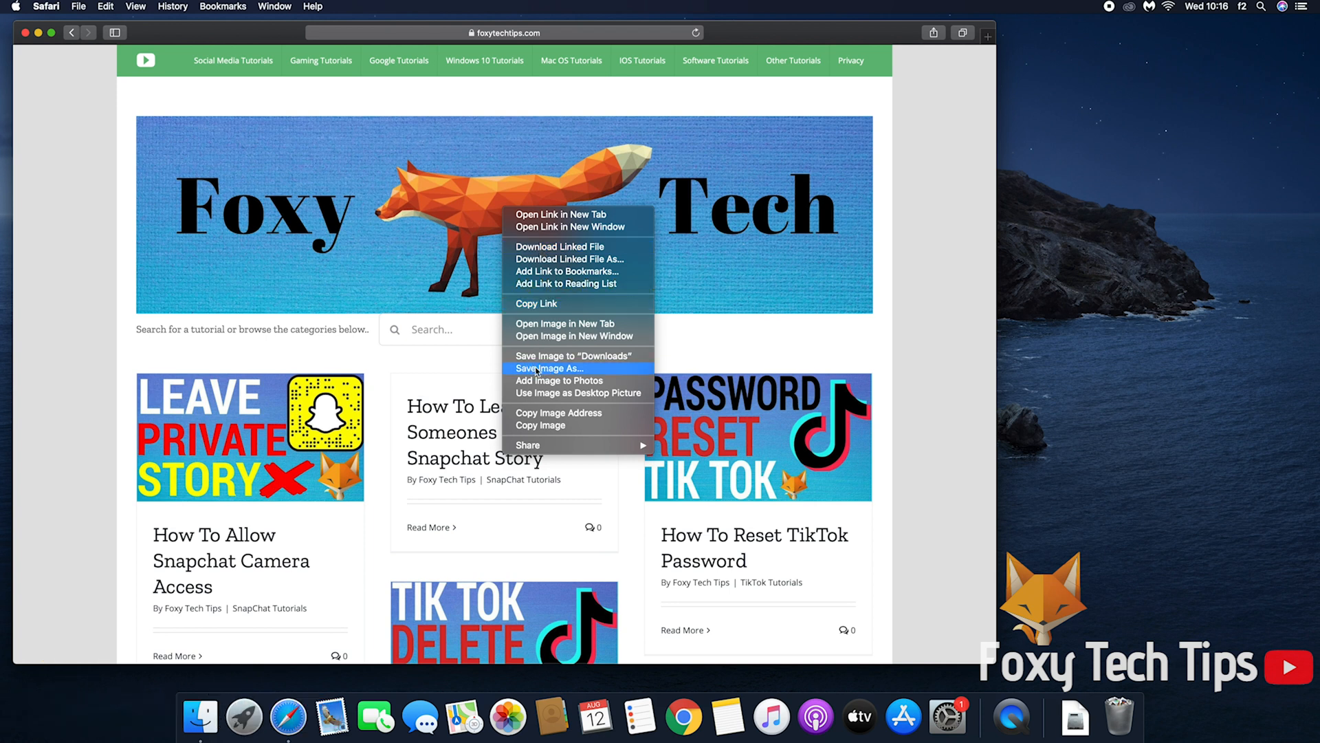
{"action": "mouse_move", "coordinate": [575, 355]}
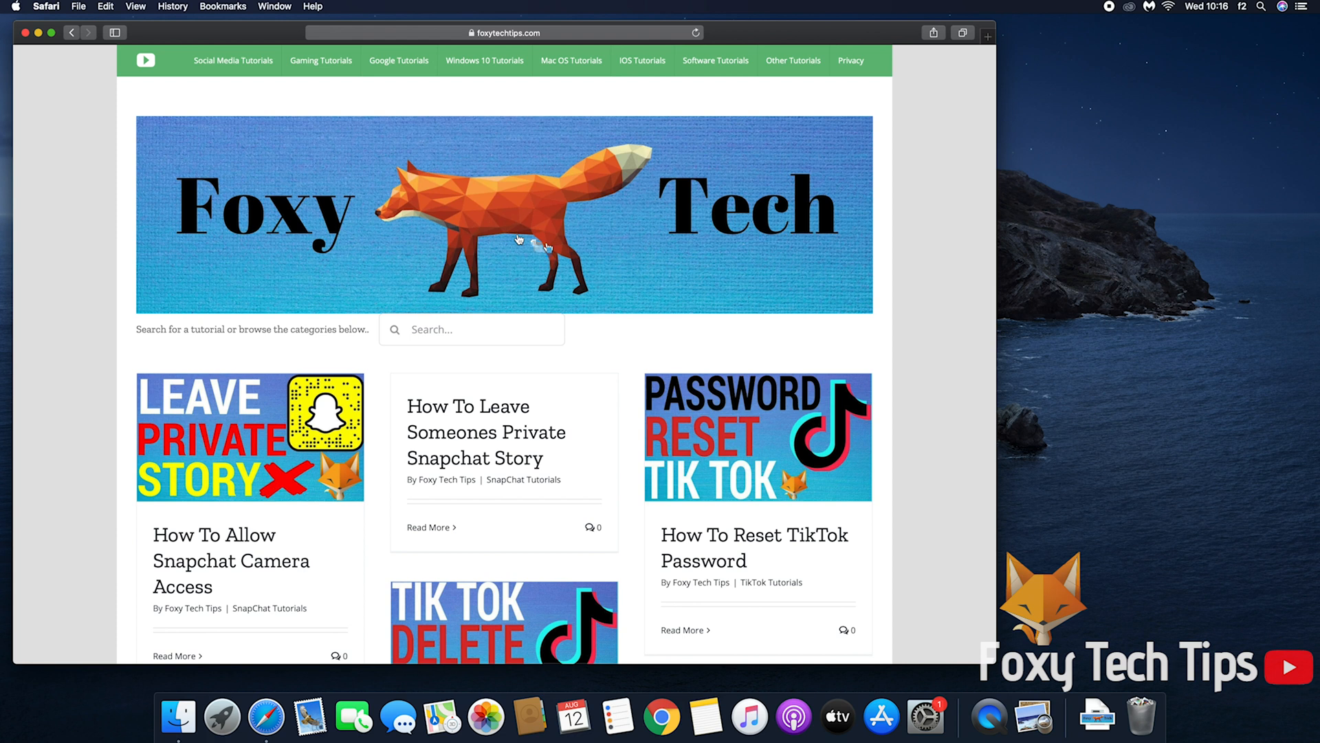
{"action": "mouse_move", "coordinate": [567, 367]}
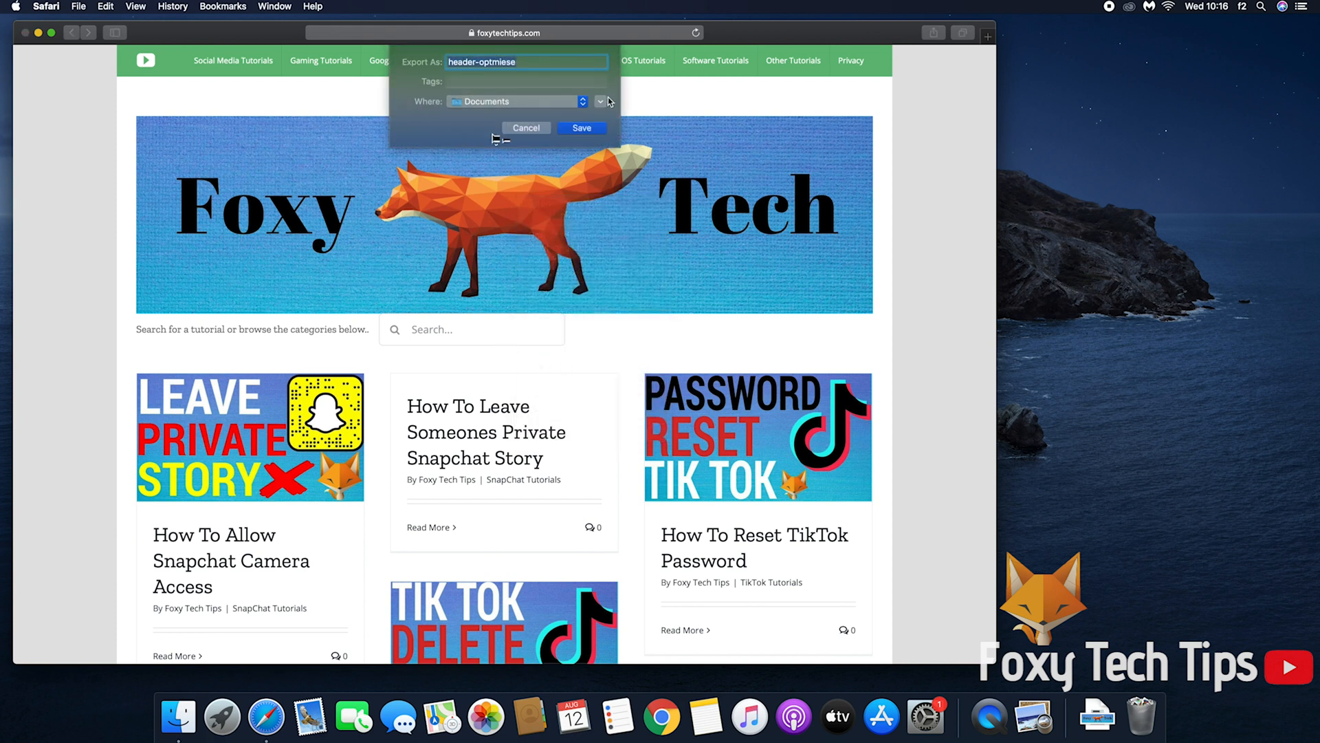
Choose Desktop as the location and save the image as 'header-optmiese'
{"action": "left_click", "coordinate": [600, 101]}
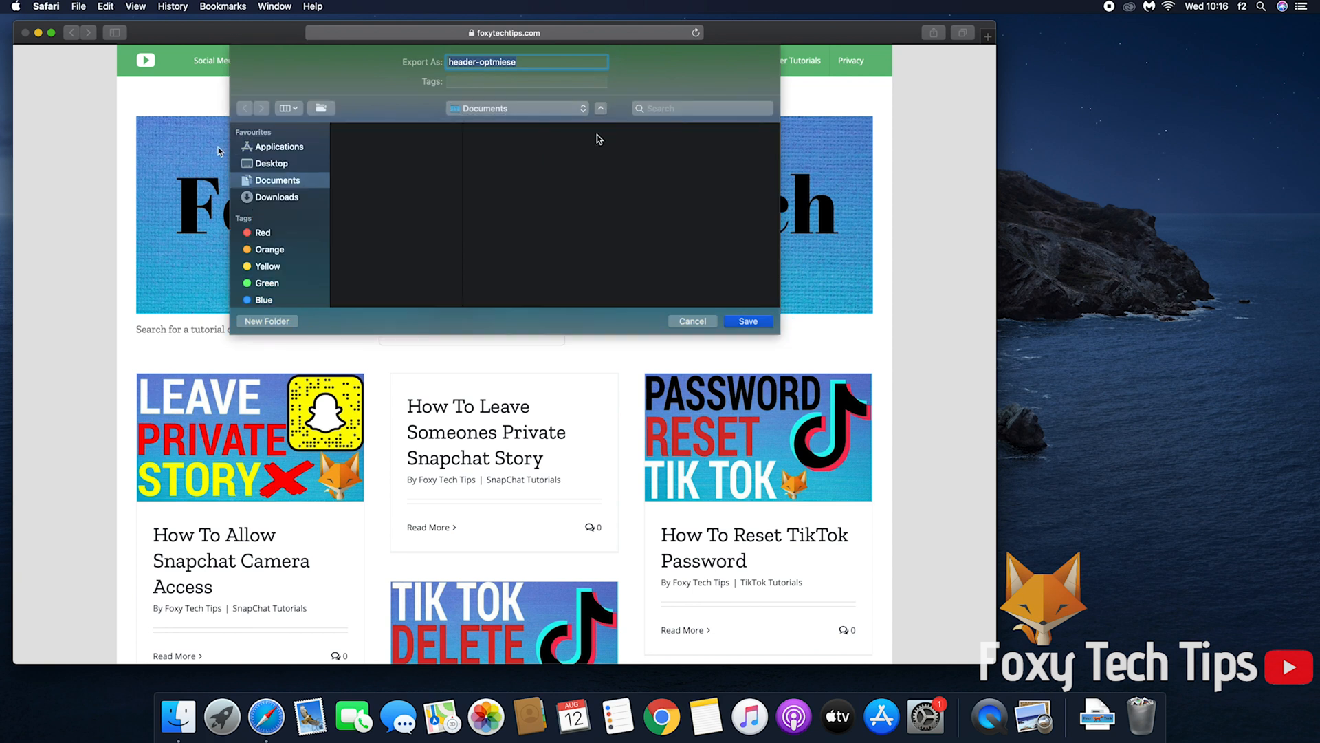
{"action": "left_click", "coordinate": [271, 164]}
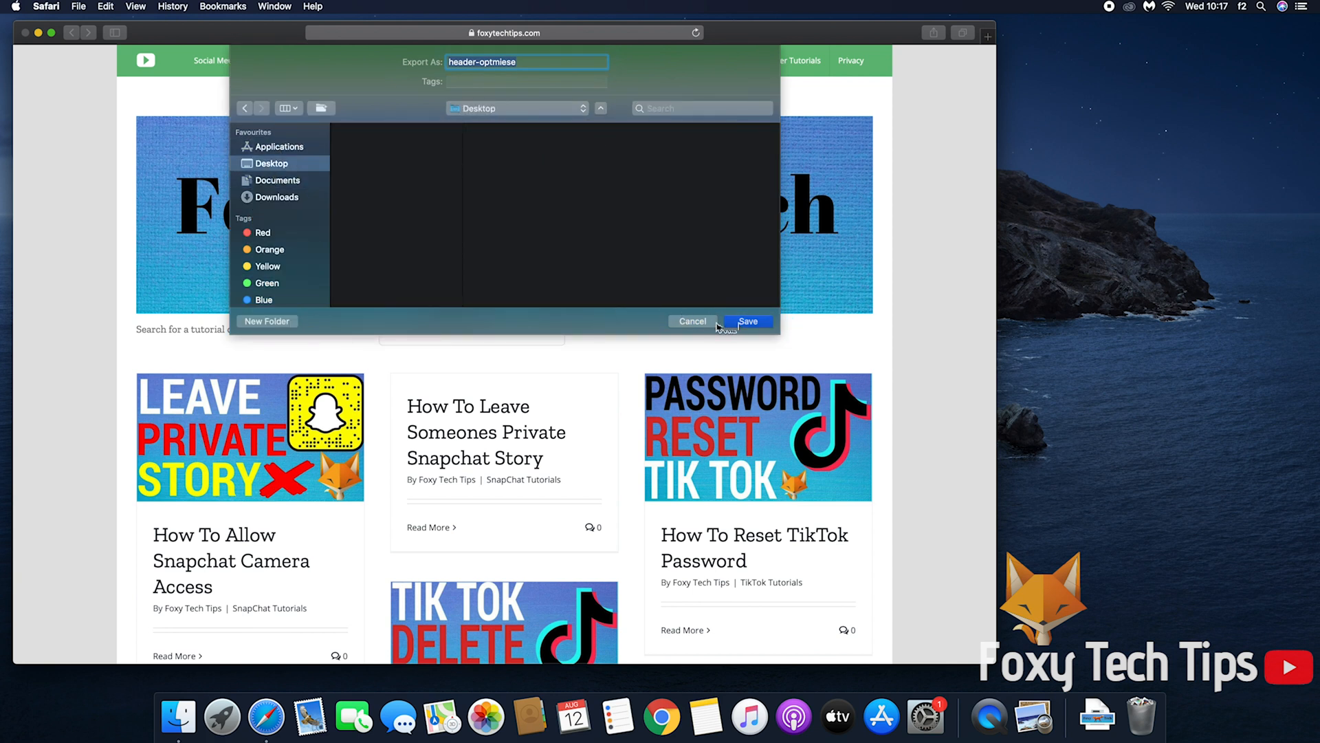
{"action": "left_click", "coordinate": [747, 321]}
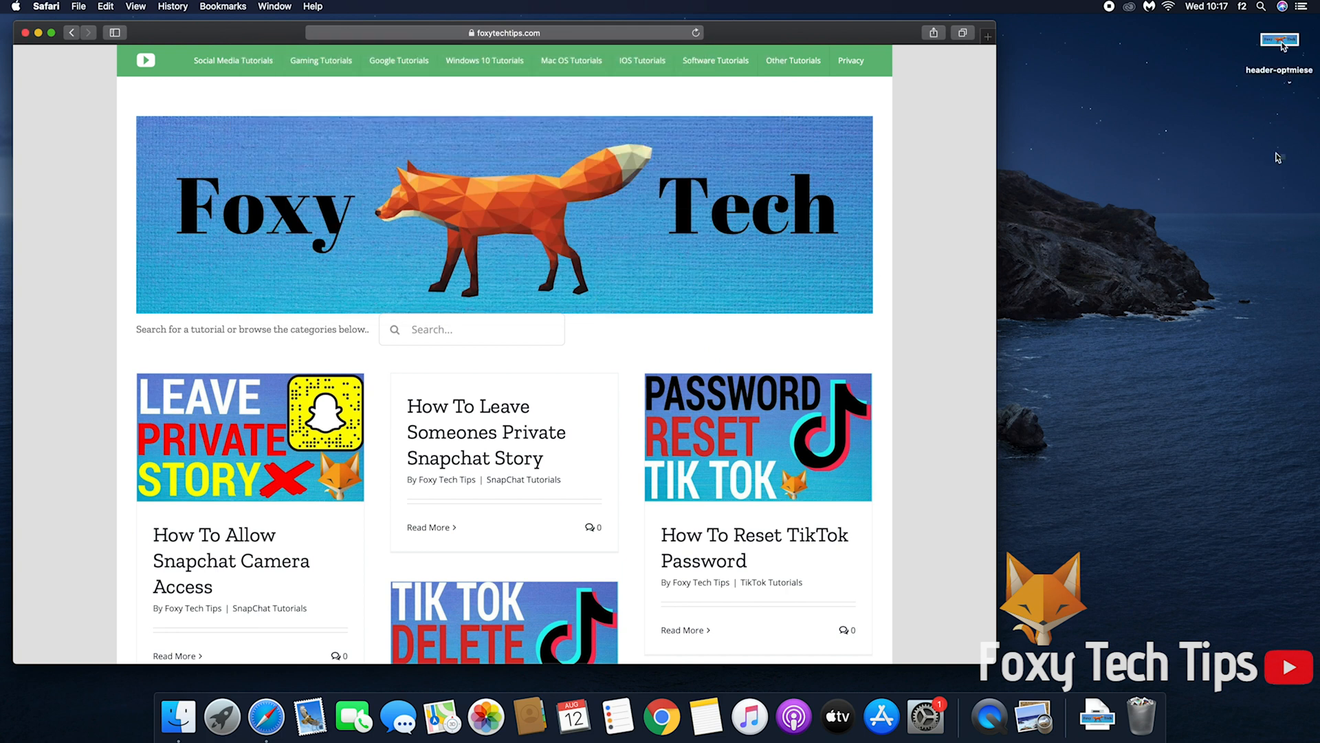